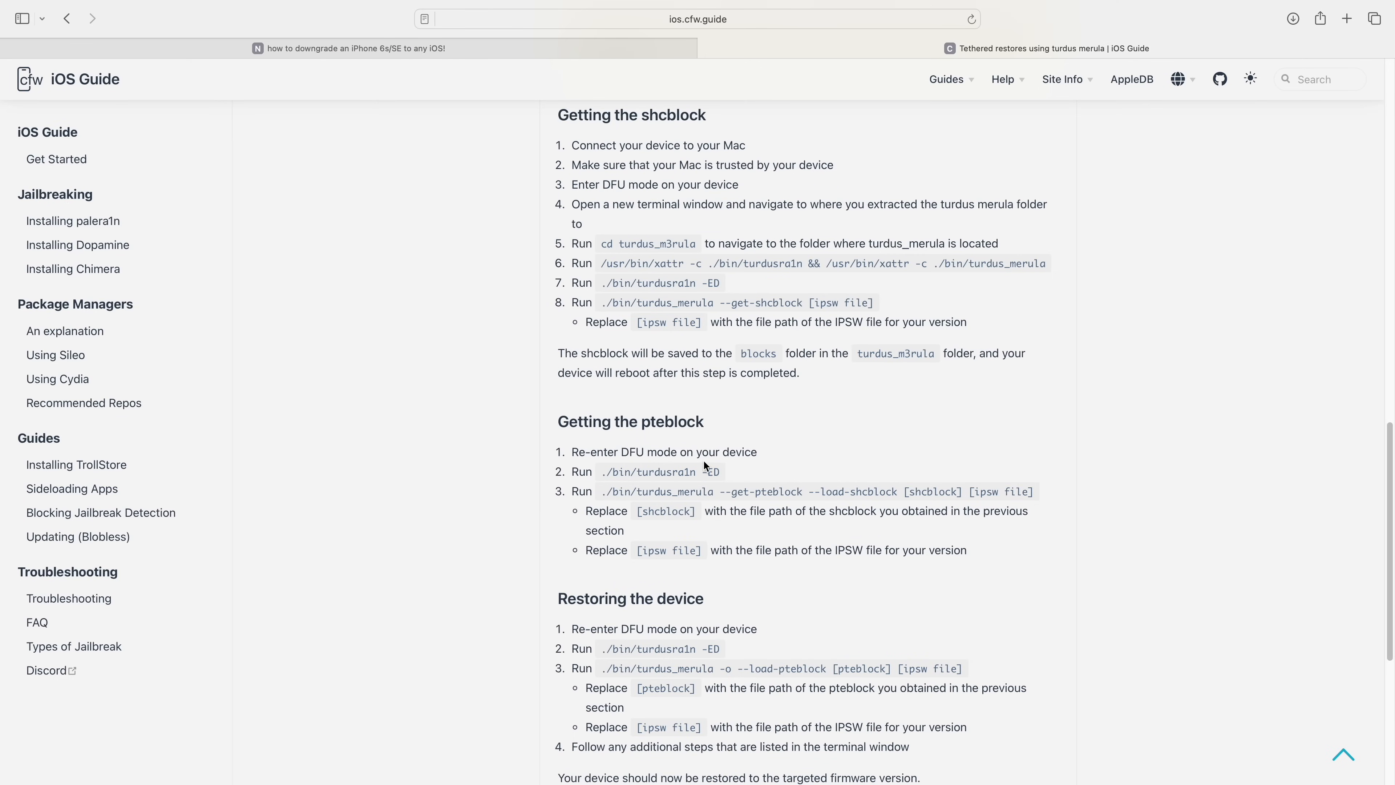
Select the ./bin/turdusra1n -ED DFU exploit command text in the guide
double_click(658, 473)
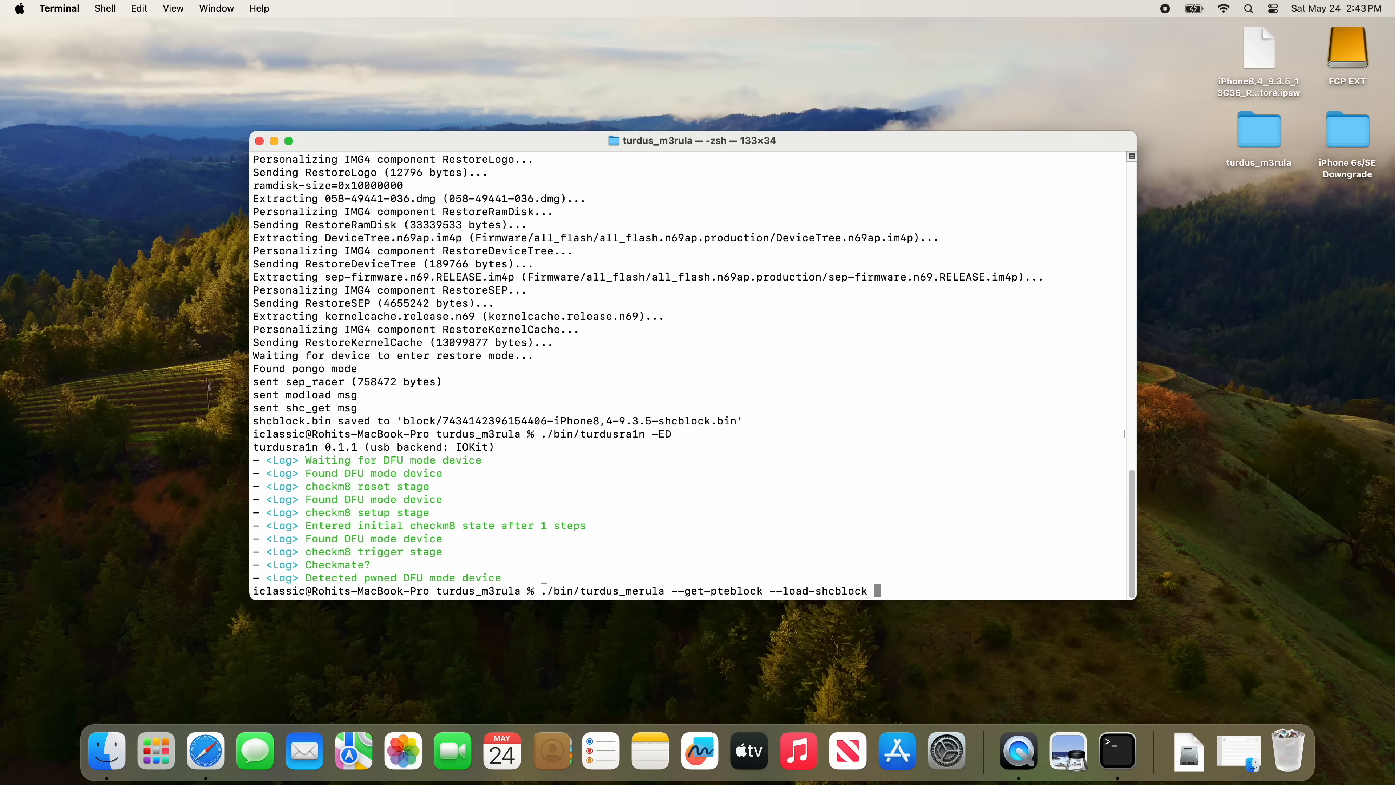
Add the shcblock .bin from turdus_m3rula > block and the IPSW to the pteblock command, then run it
click(1259, 131)
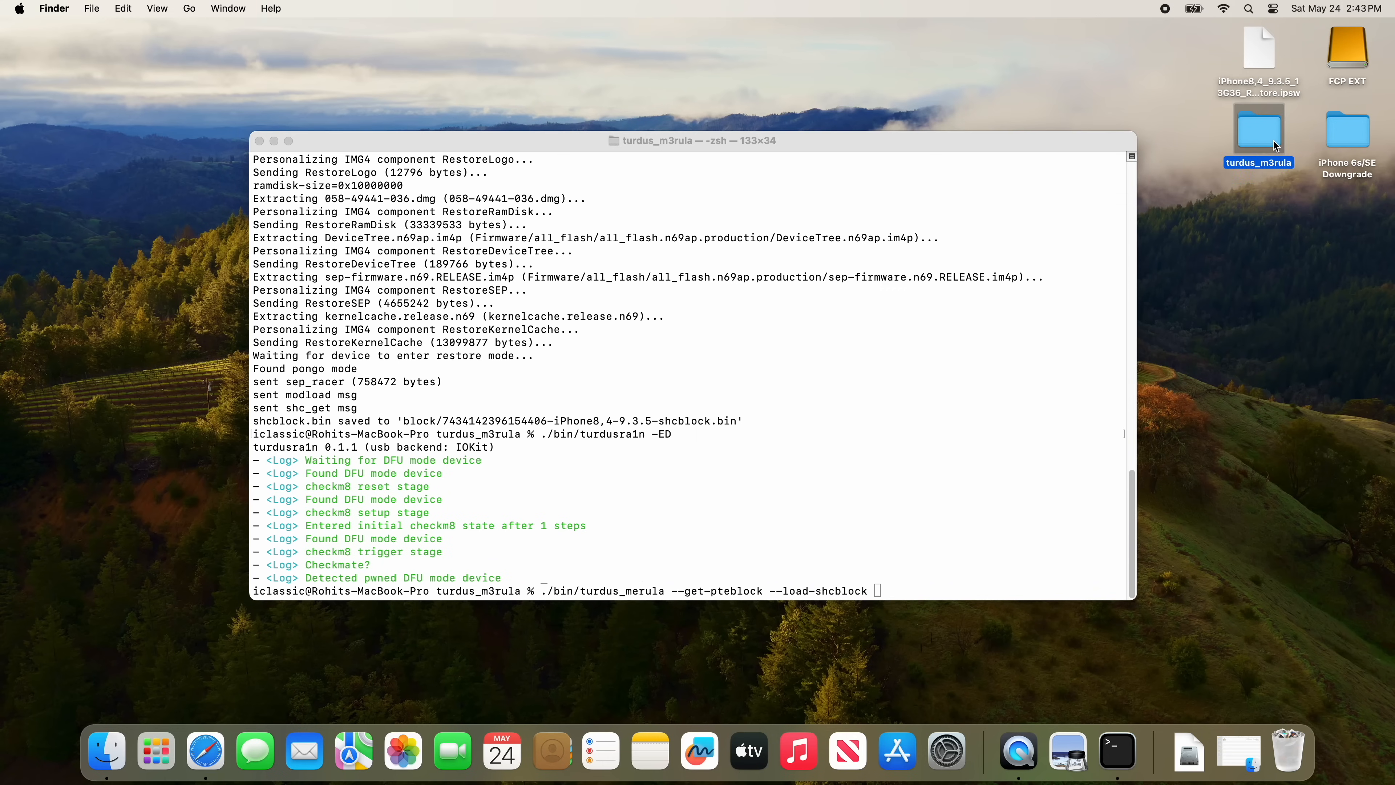
double_click(1259, 129)
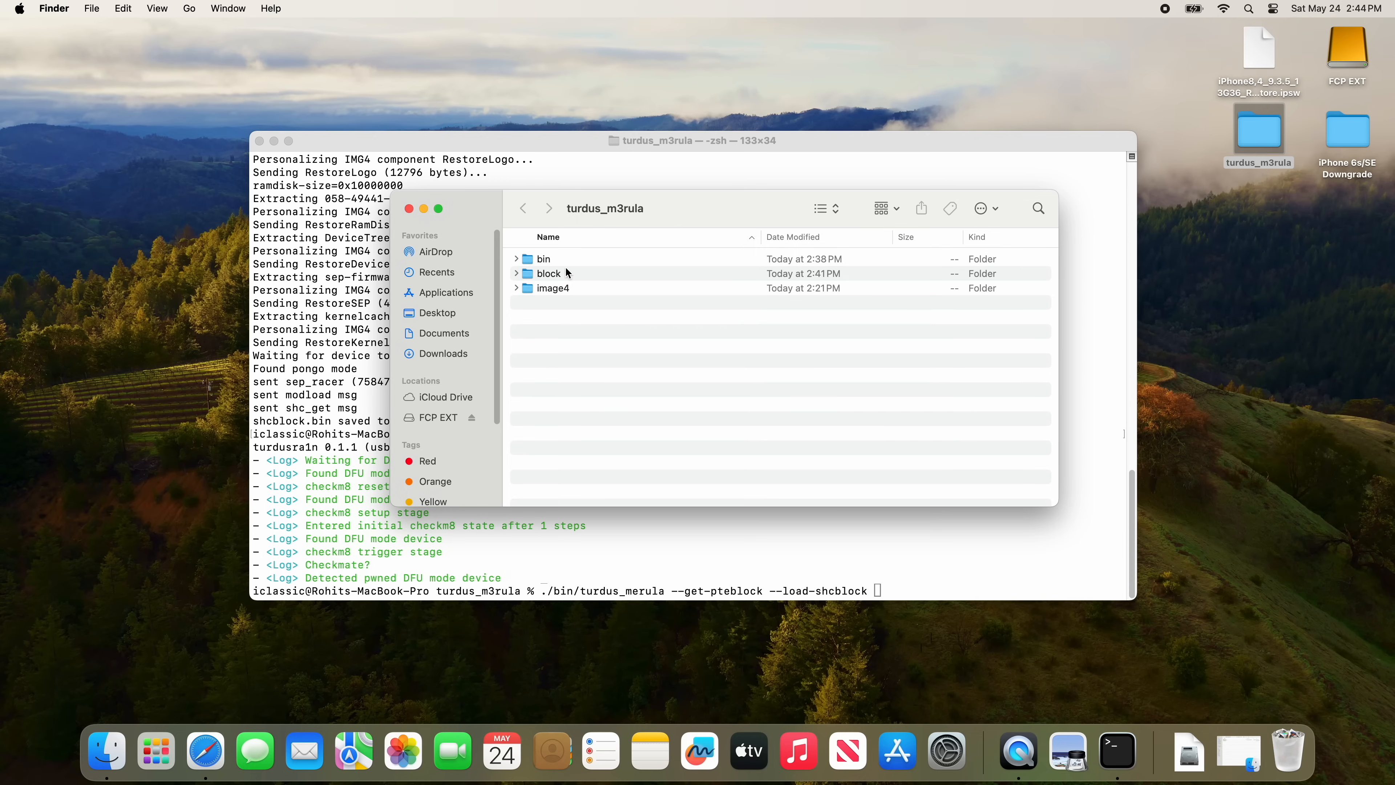
double_click(548, 274)
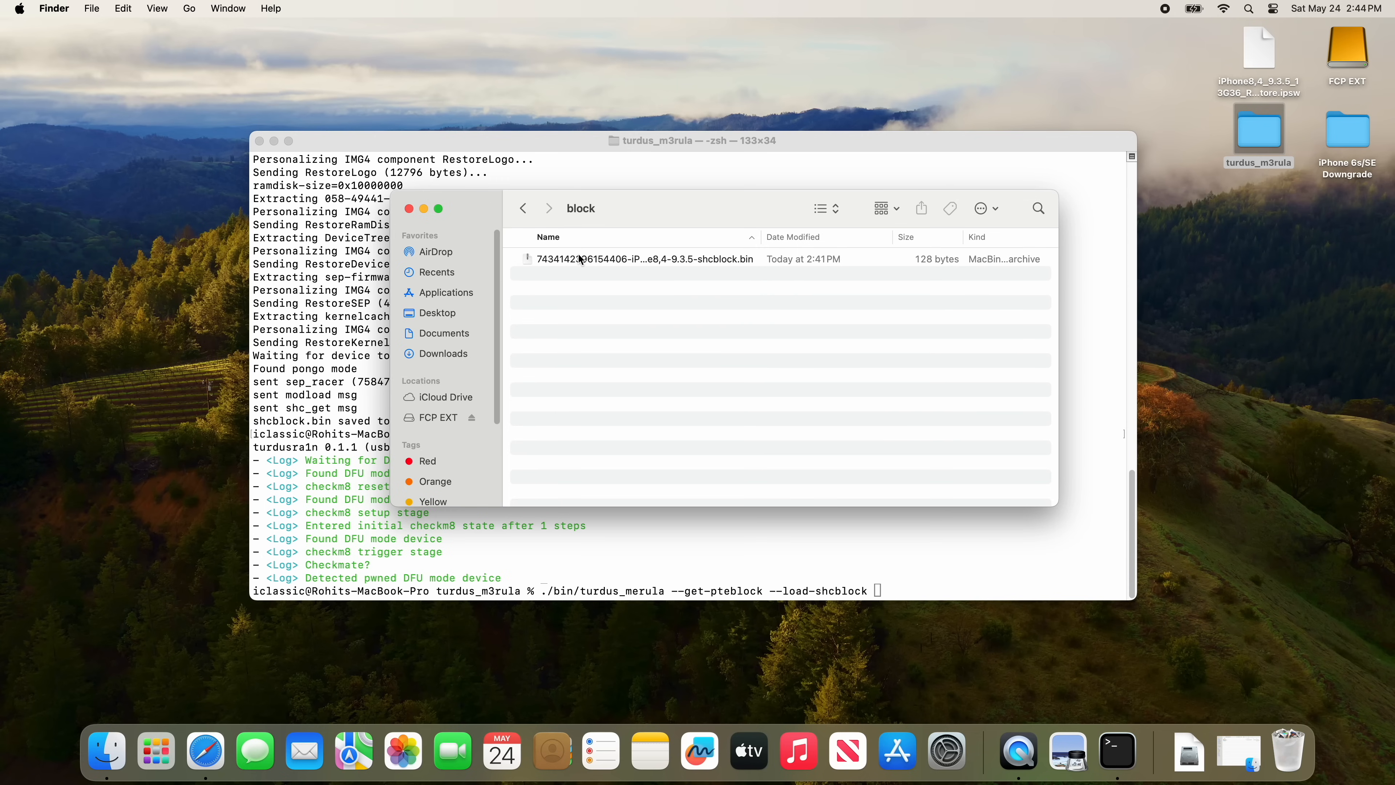
drag(643, 259, 988, 539)
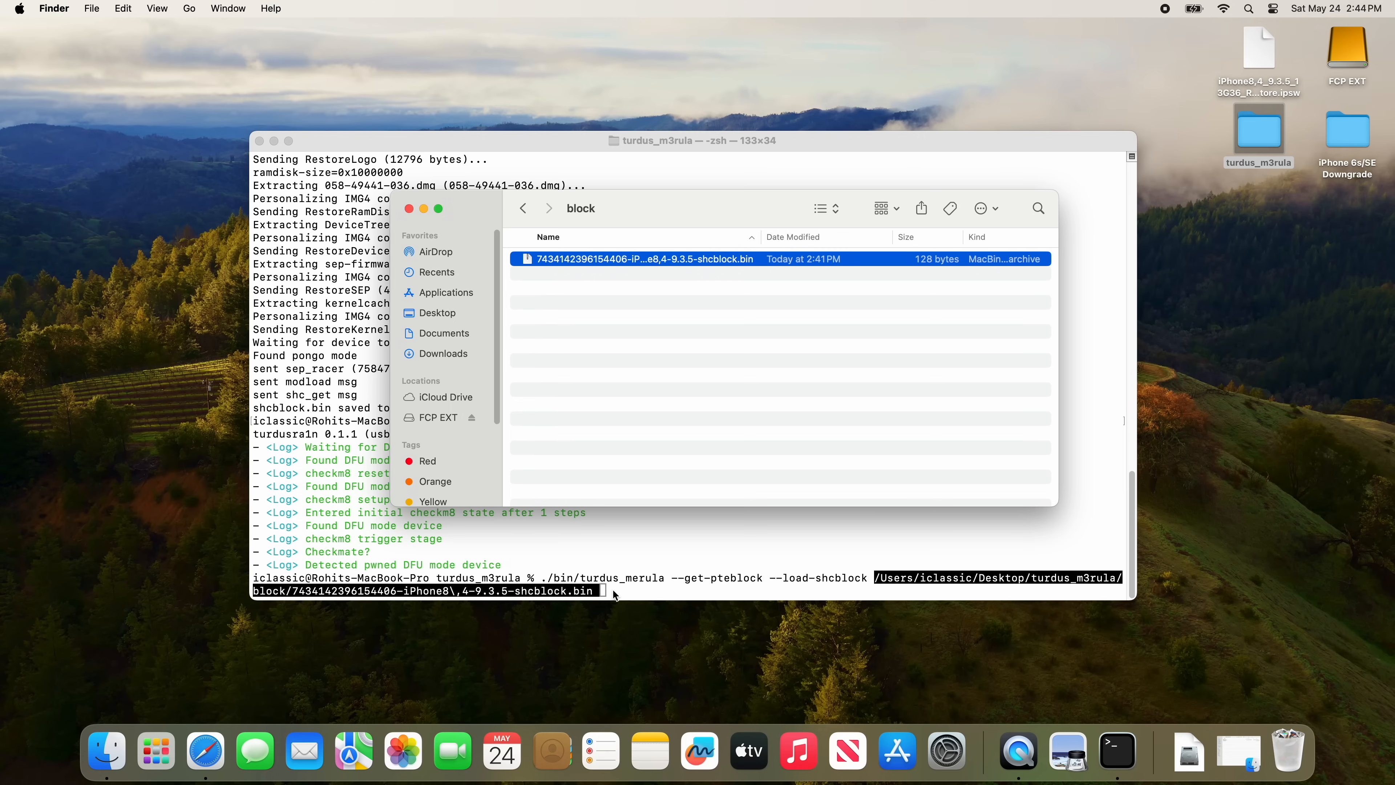
click(612, 591)
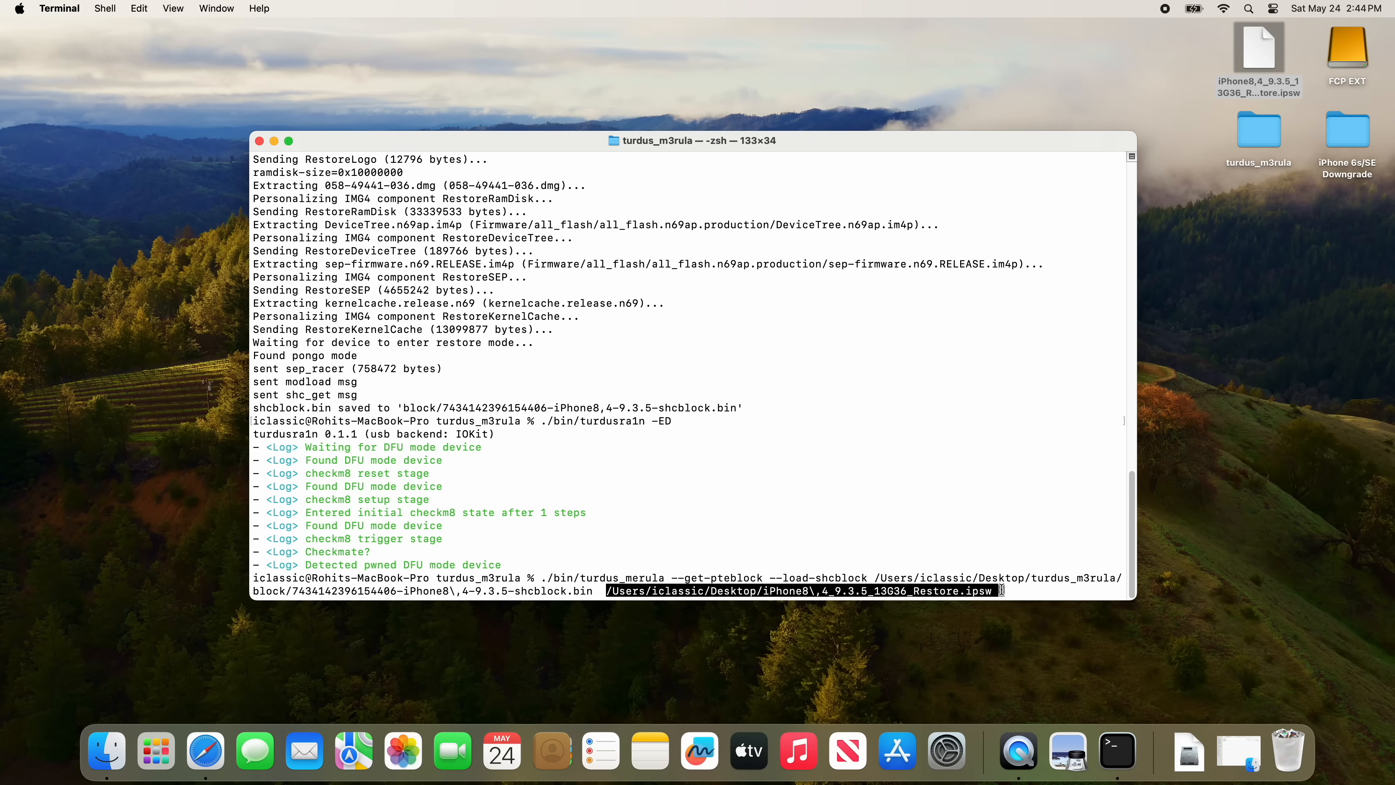
key(Enter)
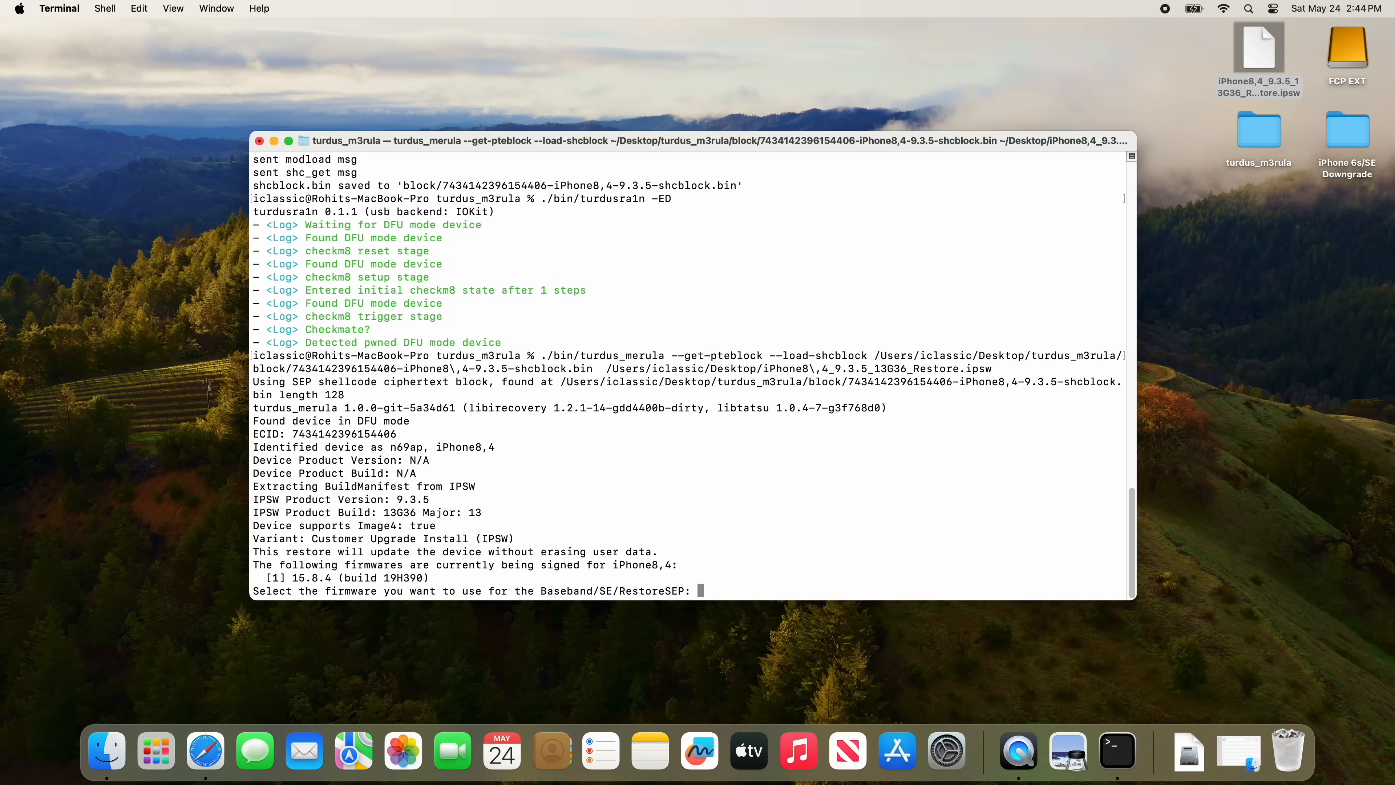
Answer 1 at the firmware prompt to use 15.8.4 for Baseband/SE and save pteblock.bin
text(1)
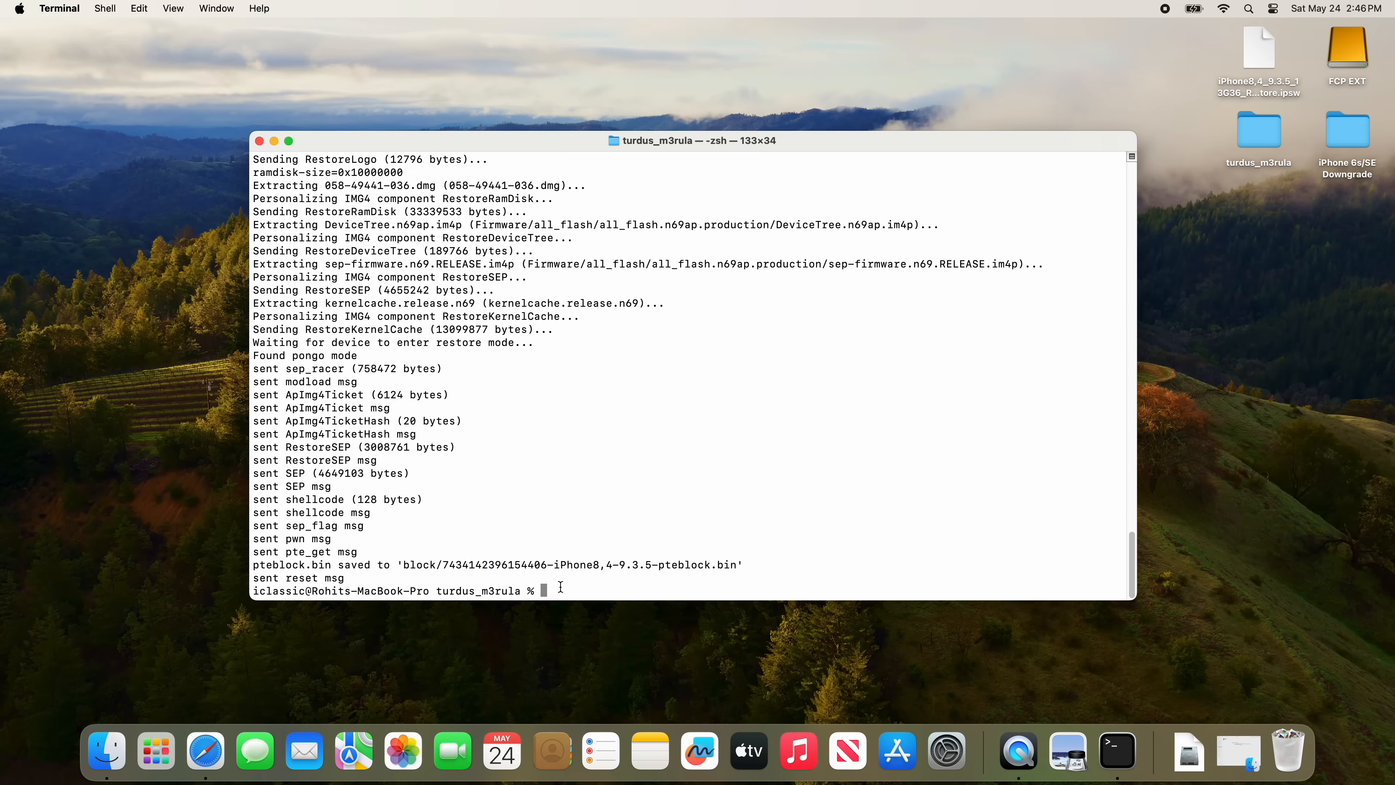
Re-enter pwned DFU with ./bin/turdusra1n -ED, then start ./bin/turdus_merula -o --load-pteblock
text(./bin/turdusra1n -ED)
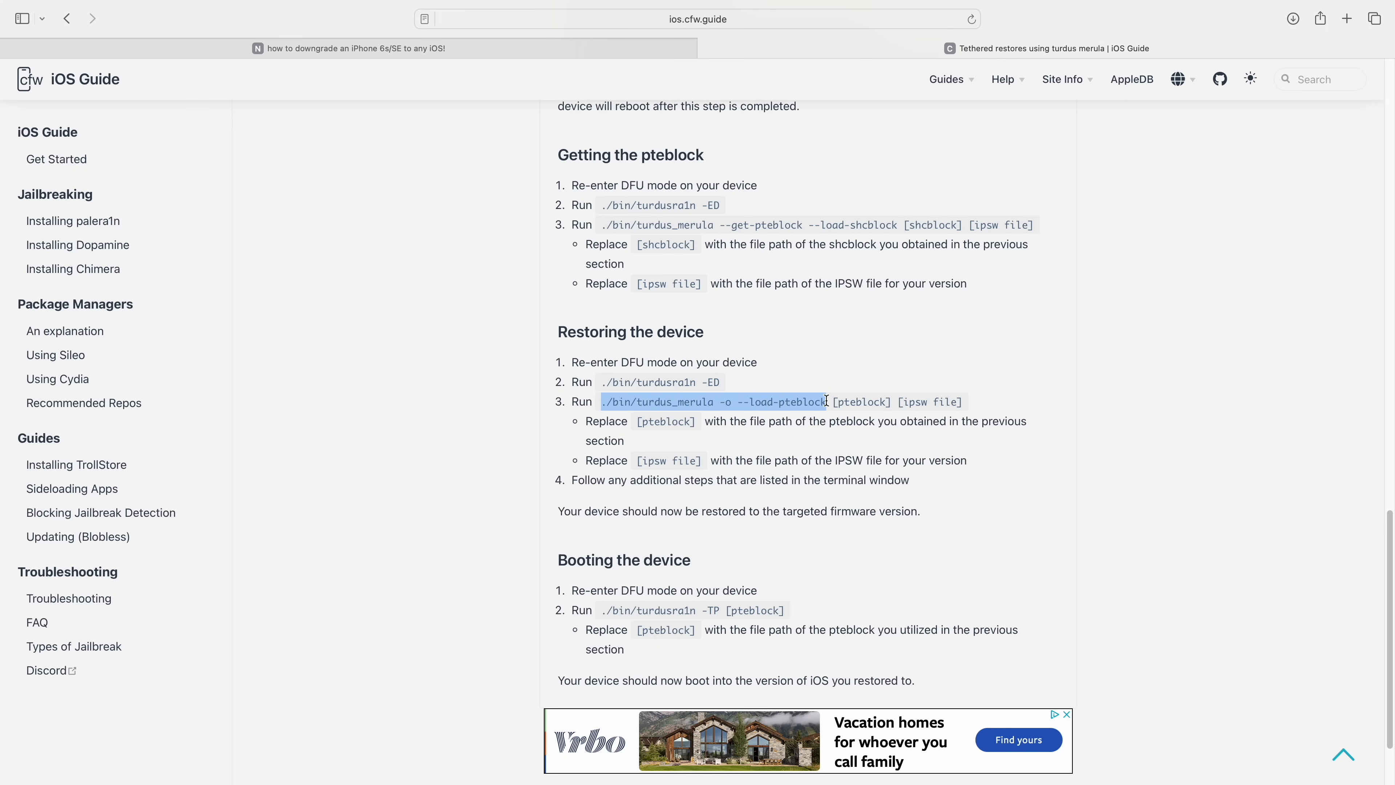
right_click(811, 402)
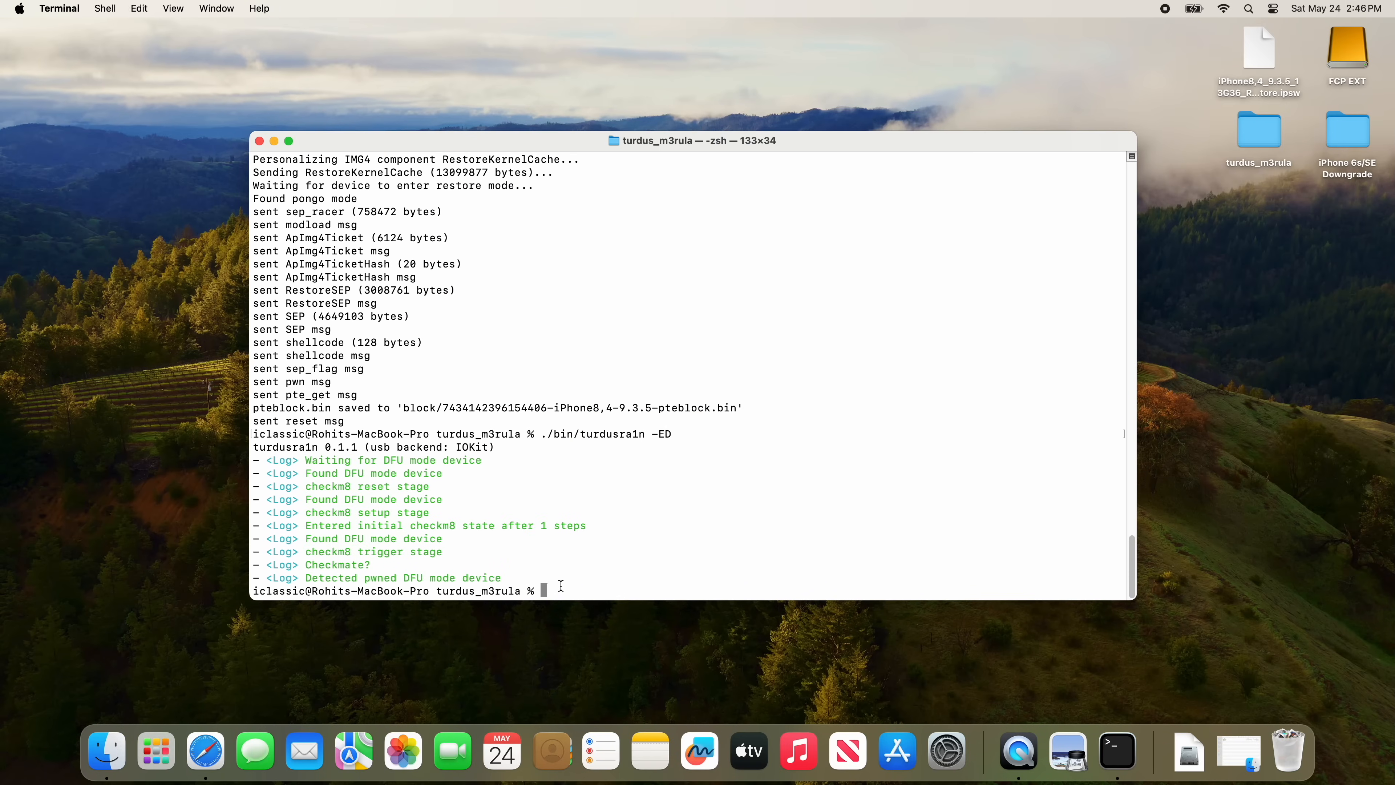
text(./bin/turdus_merula -o --load-pteblock)
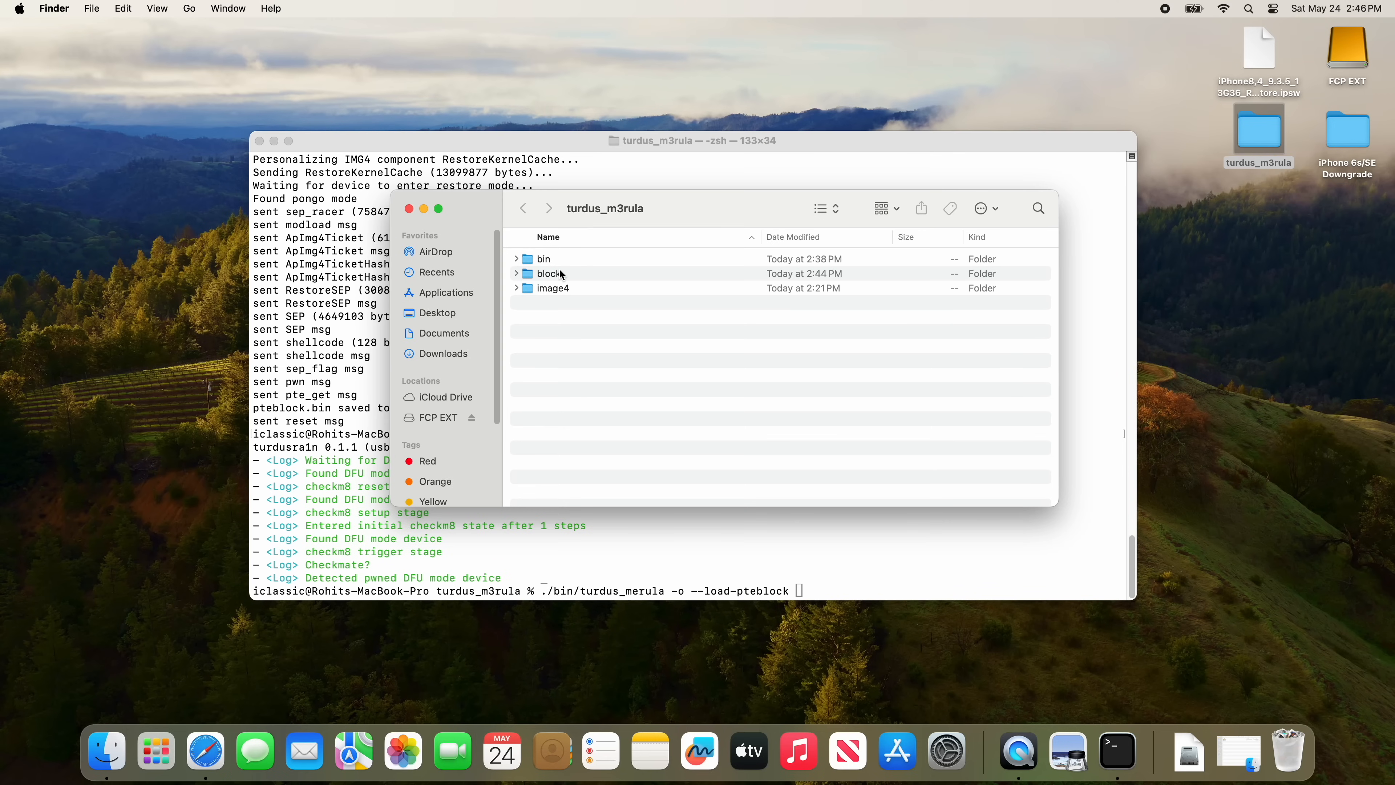
Add the new pteblock .bin and the iOS 9.3.5 IPSW to the restore command and run the erase restore
double_click(549, 274)
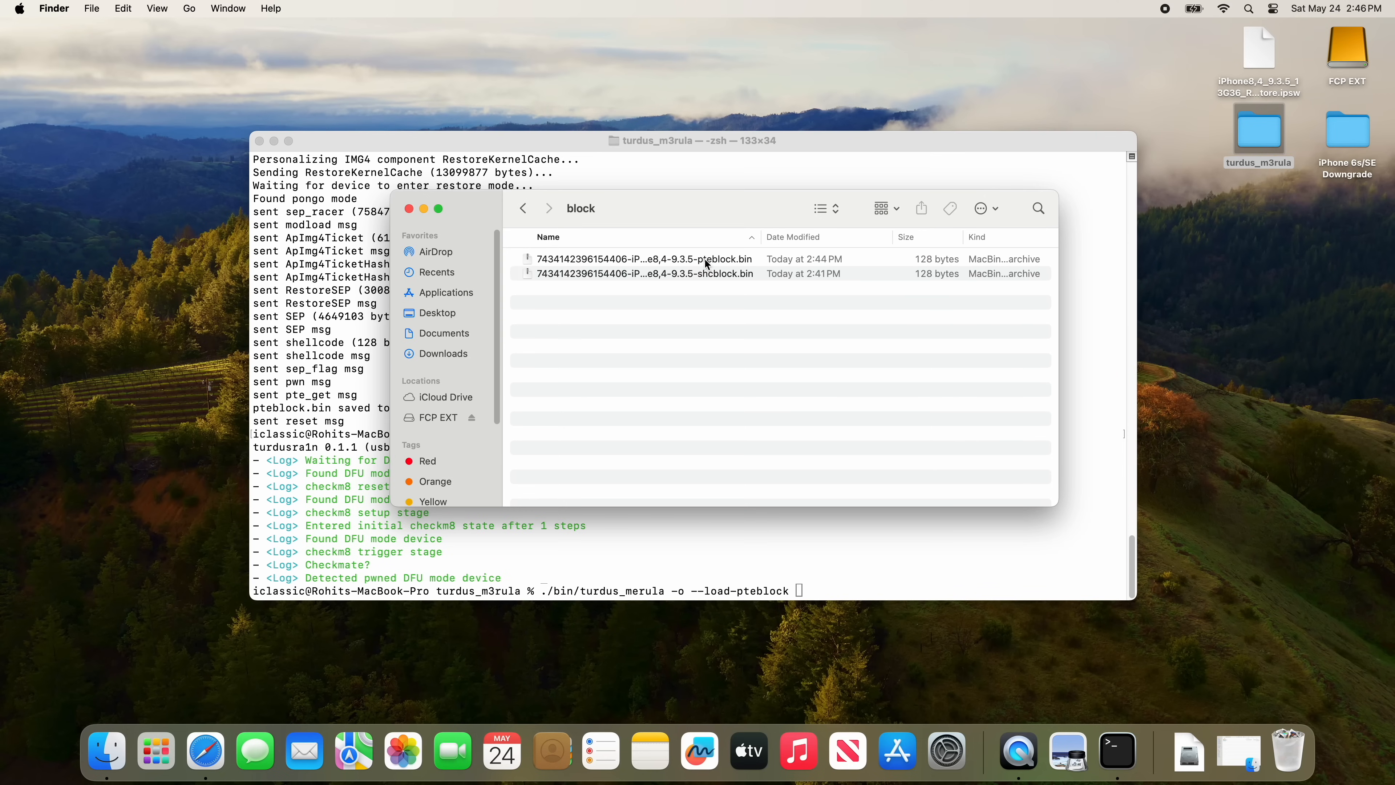
mouse_move(704, 272)
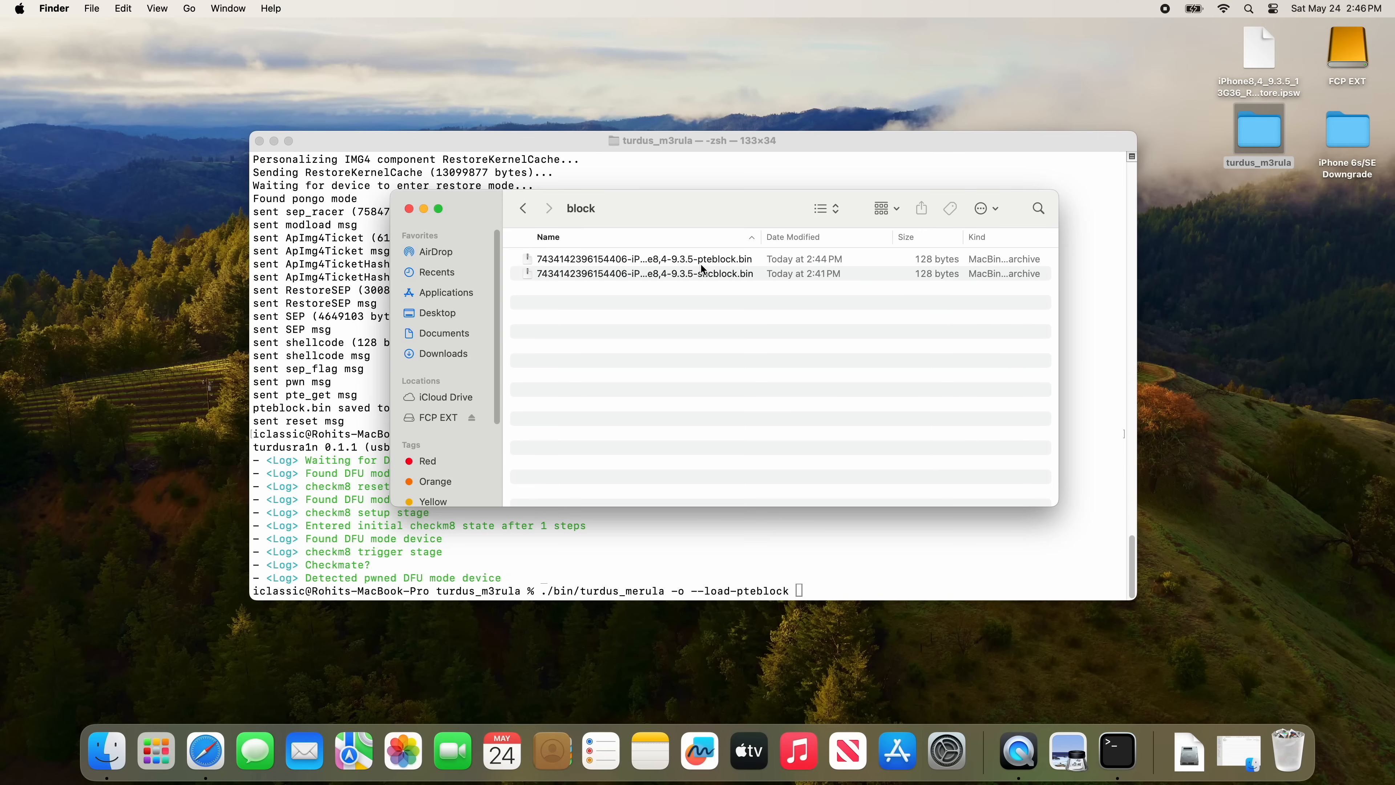
click(643, 259)
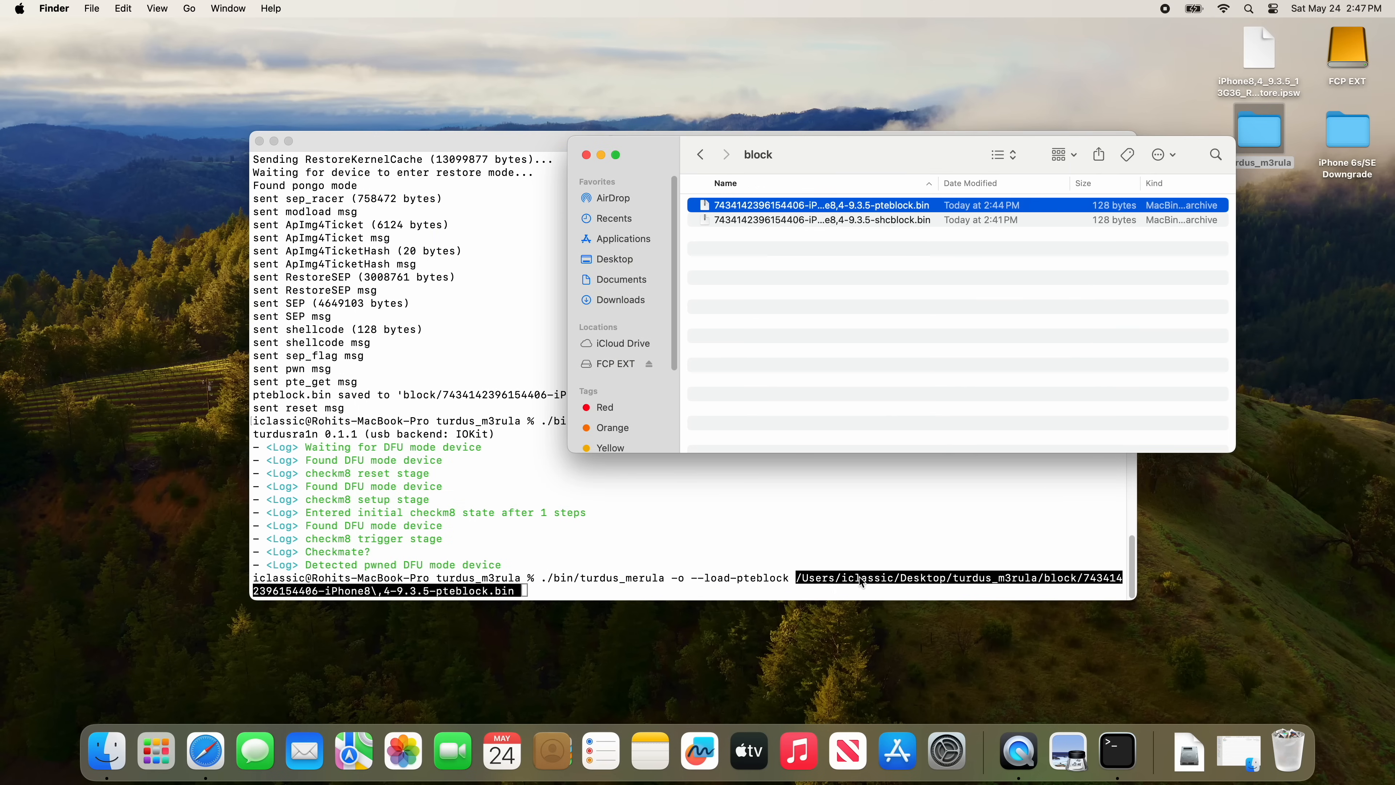
mouse_move(670, 176)
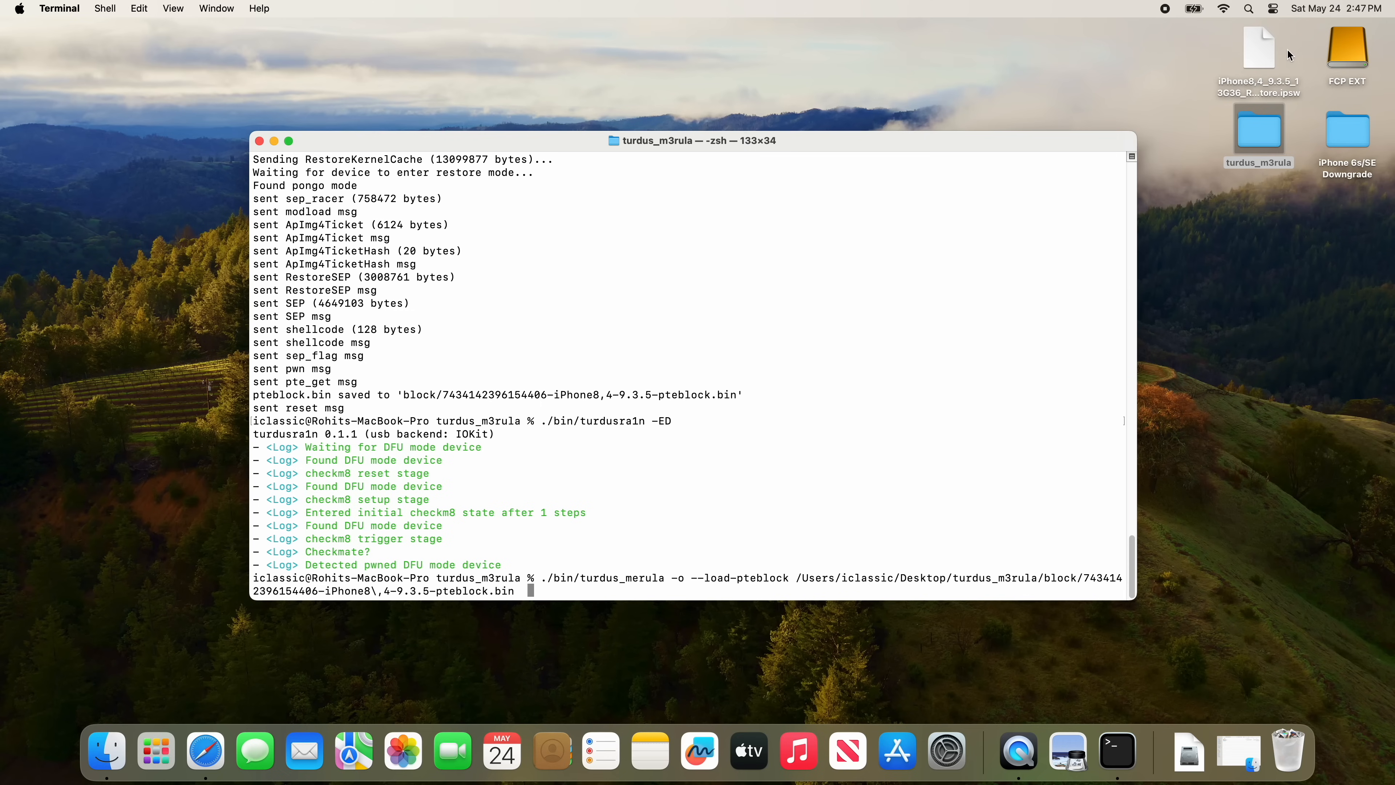
drag(1259, 49, 680, 560)
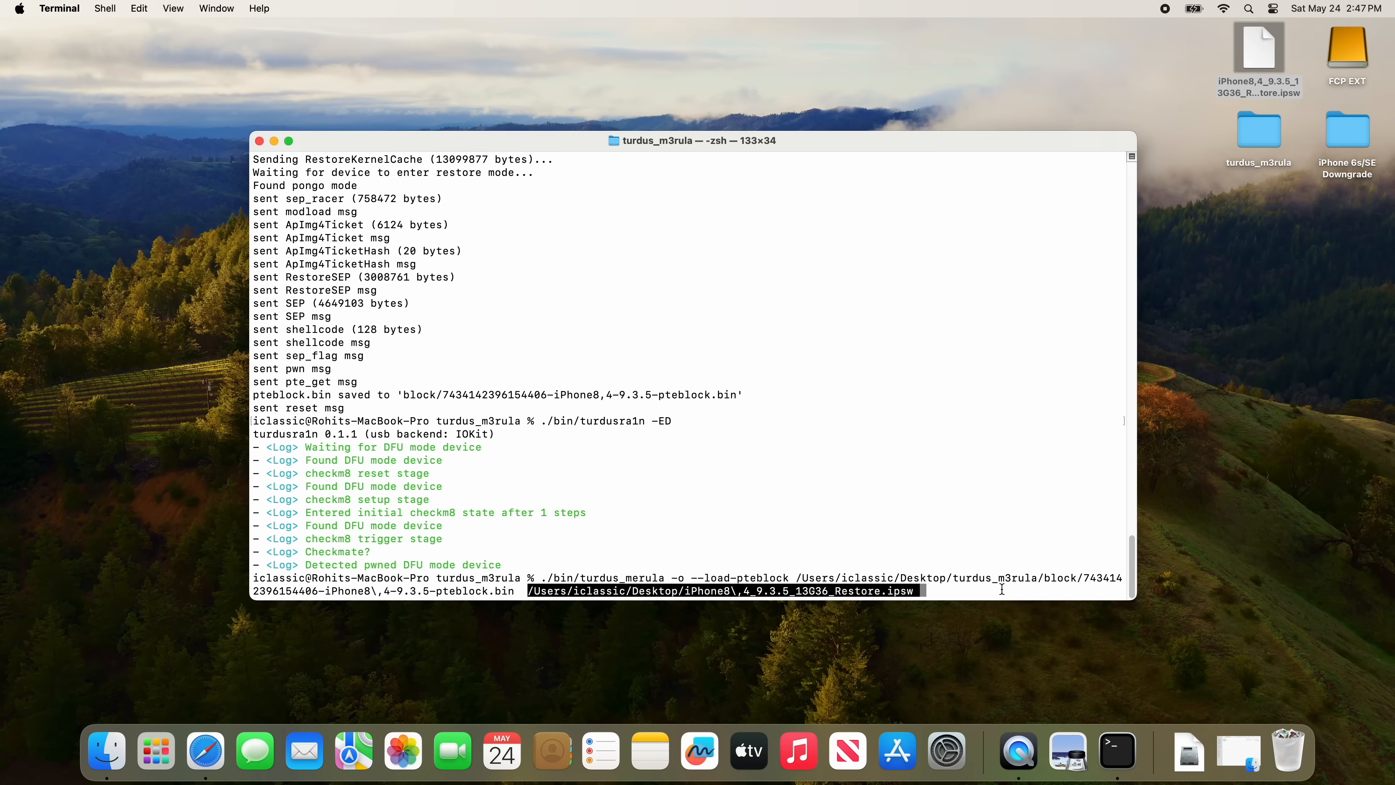
key(Return)
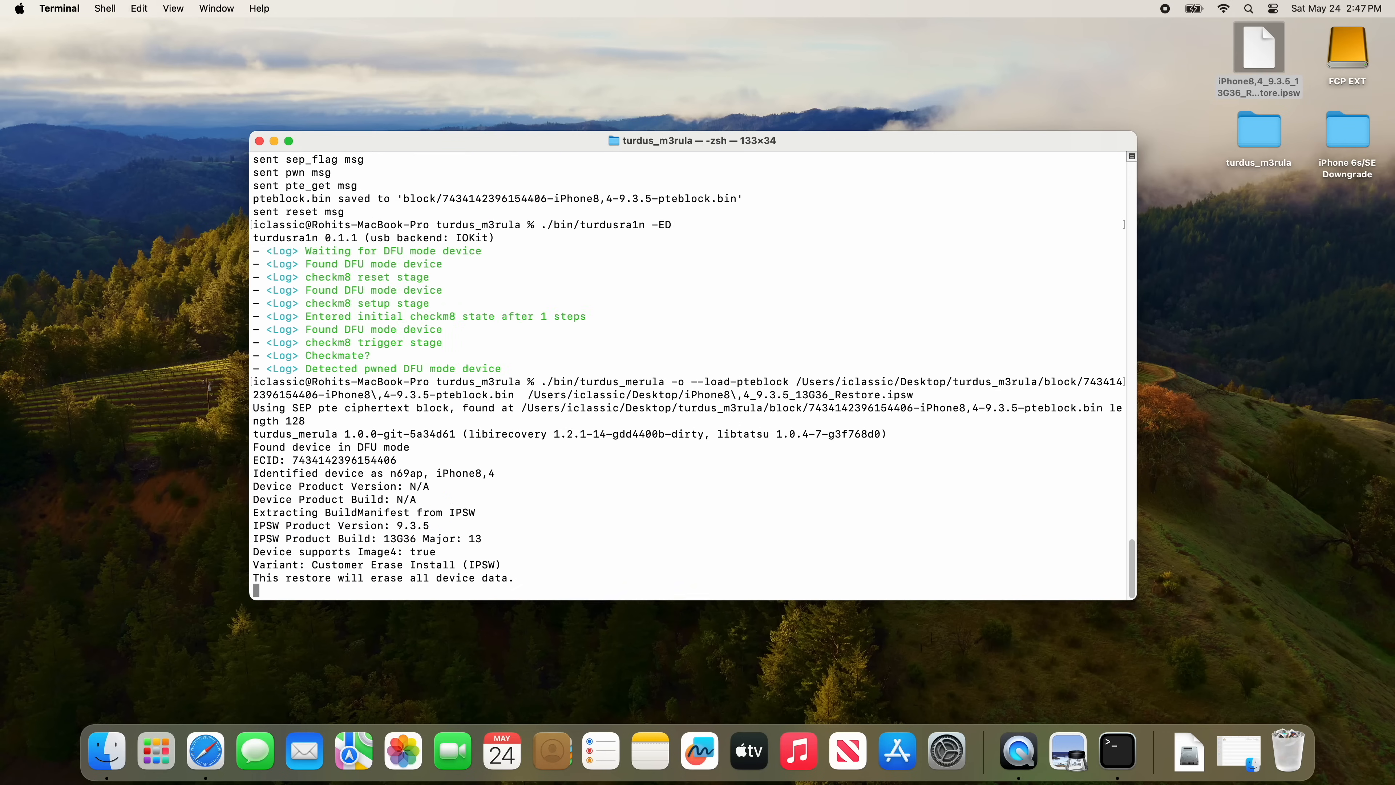